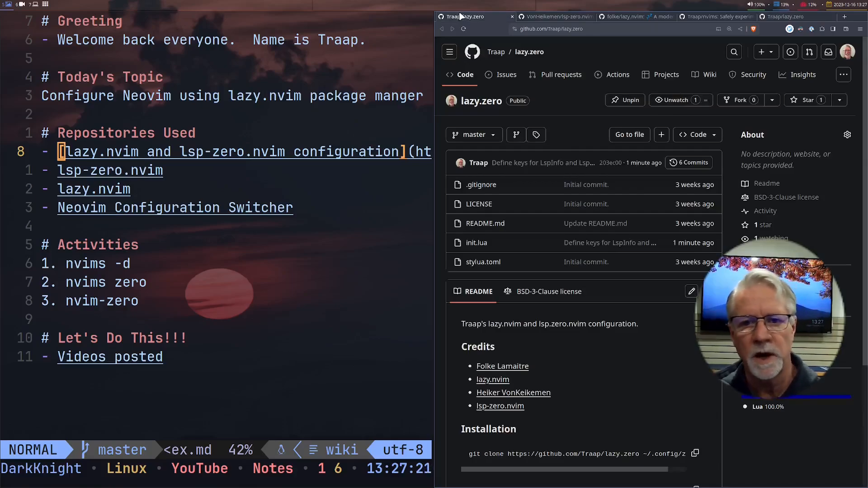
Step: Look through the lsp-zero.nvim, lazy.nvim and Traap/nvims repository tabs in turn
click(558, 17)
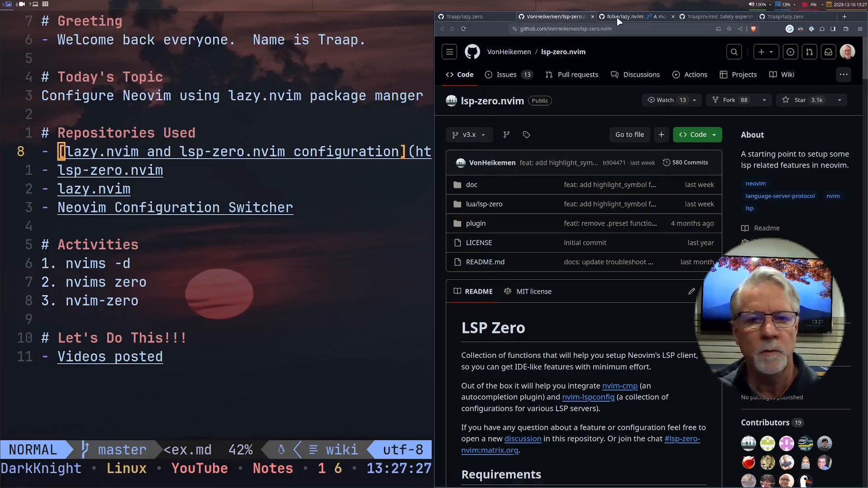
click(635, 16)
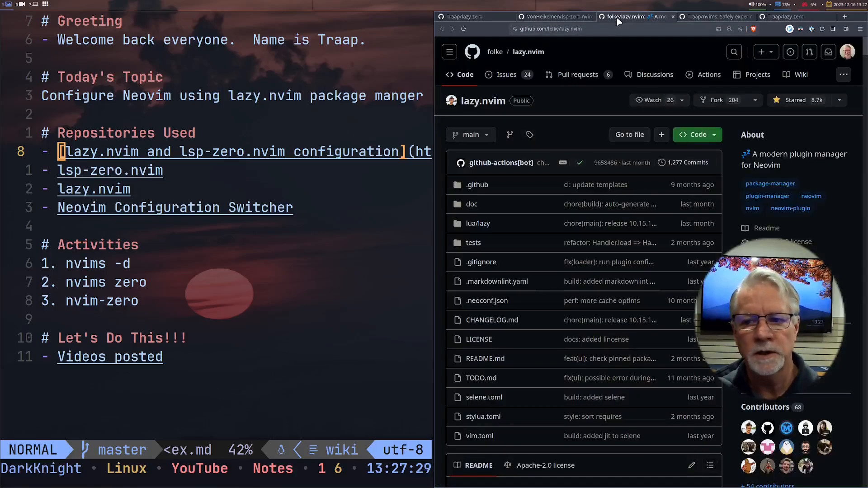
click(716, 17)
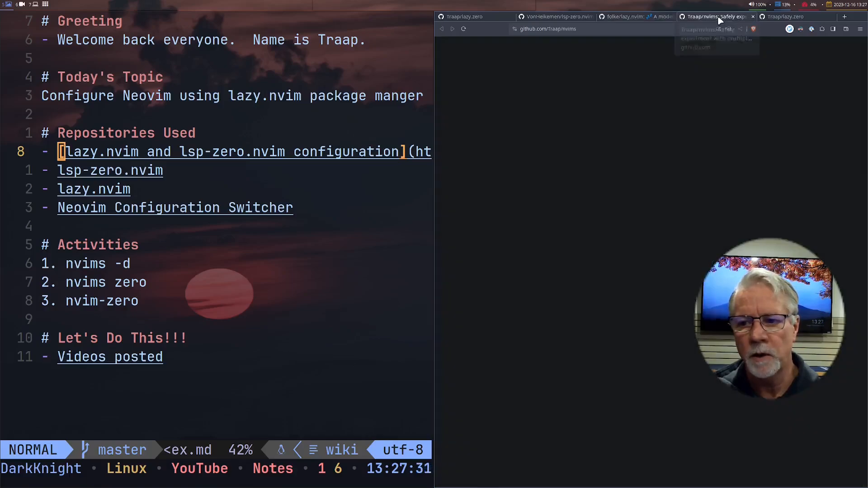
click(714, 16)
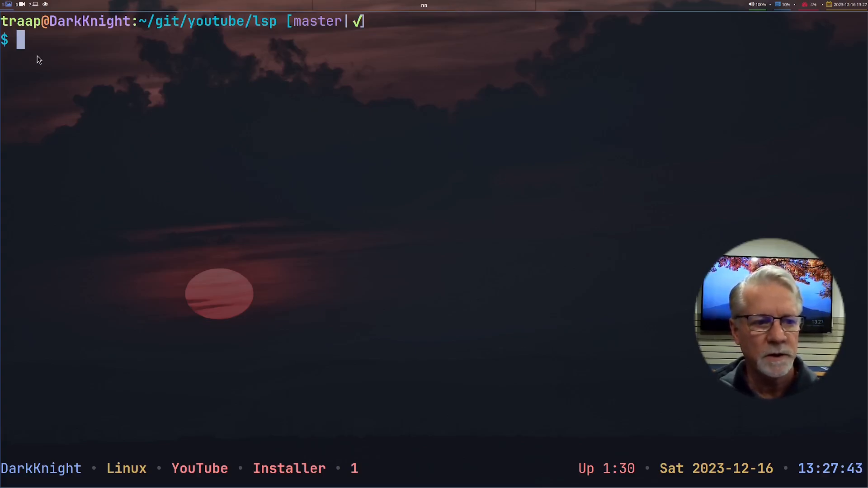
Step: Run nvims -d and delete the zero configuration's cache, config, share and state folders
text(n)
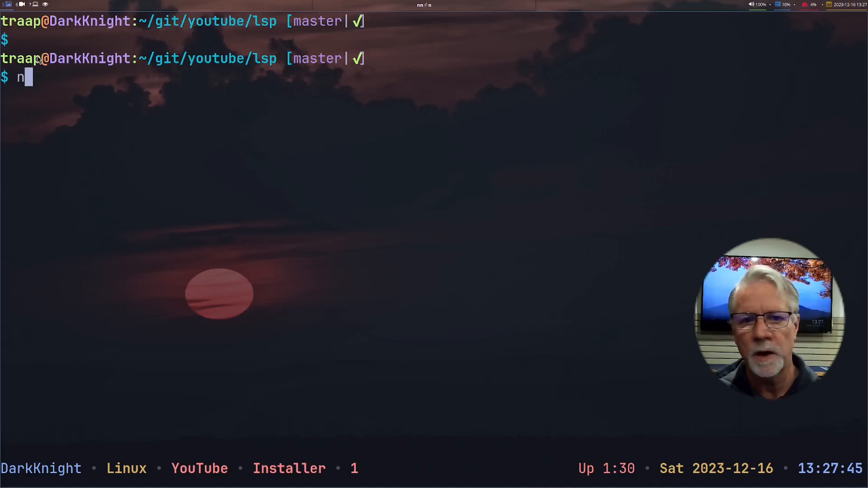
text(vims -d)
text(zoe)
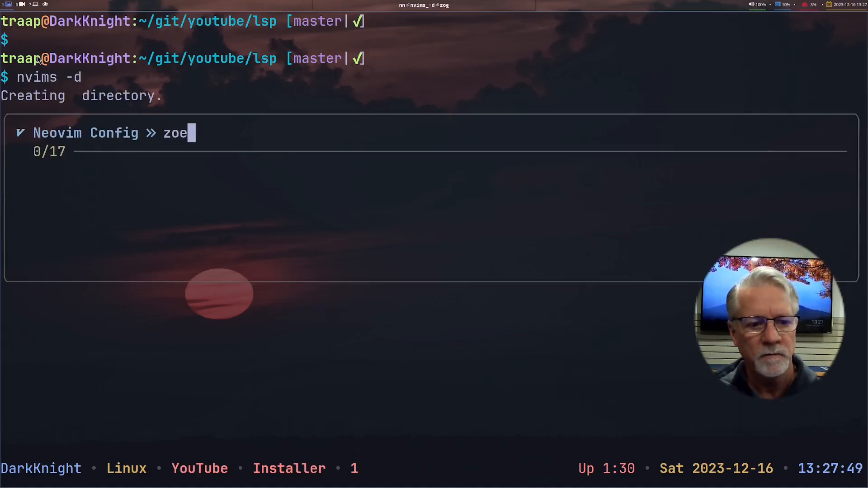
key(BackSpace)
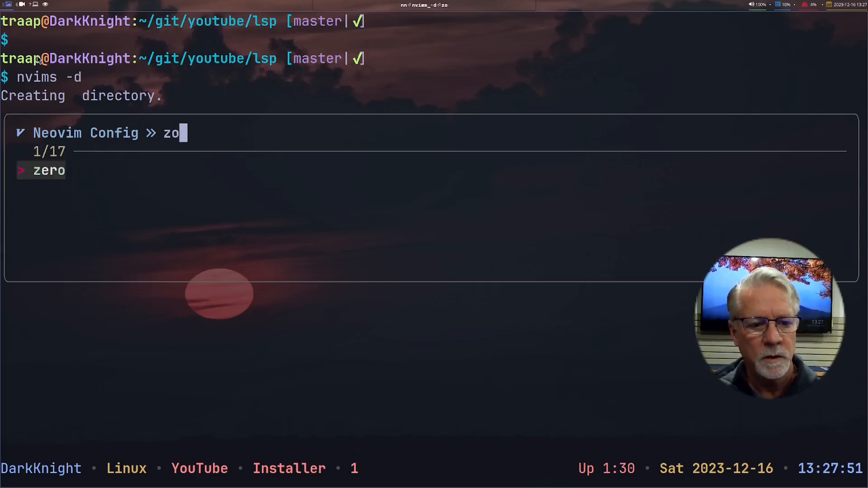
key(Enter)
text(nvims)
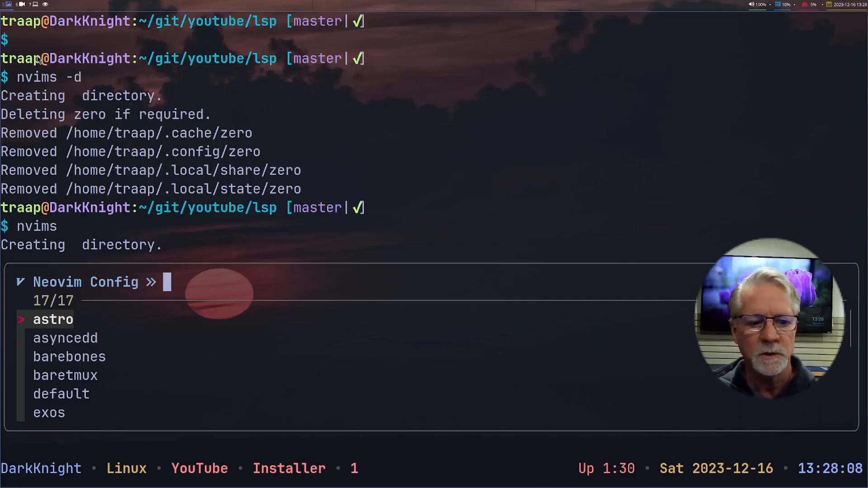
Step: Launch the zero config from the picker into an empty buffer, then quit with :q
text(ze)
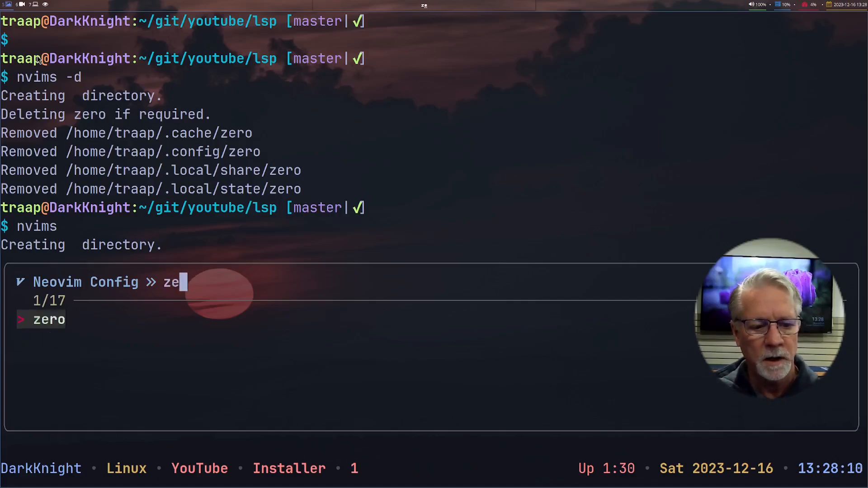
text(o)
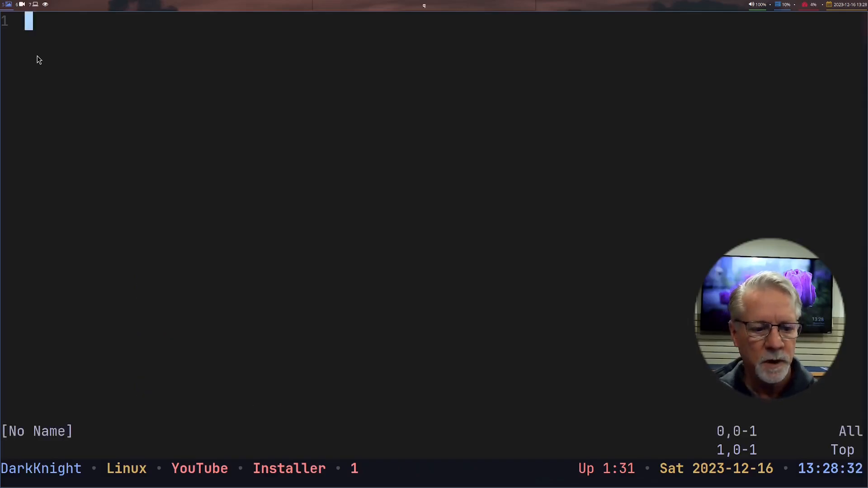
text(:q)
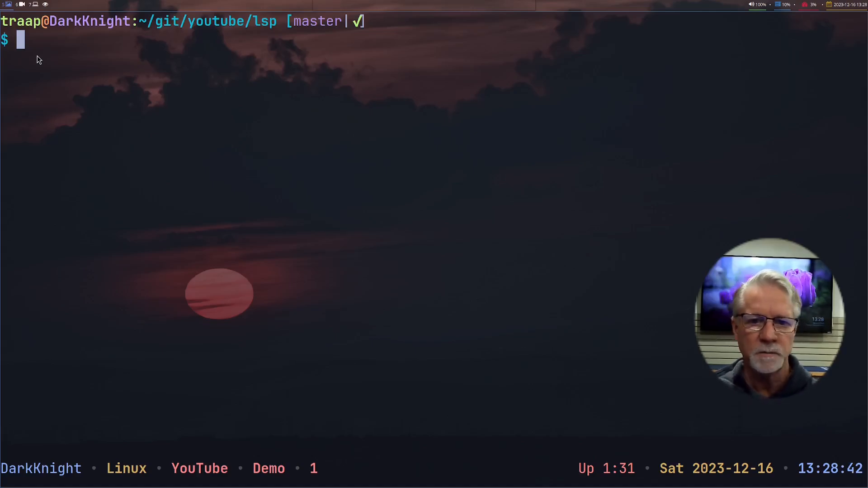
Step: List the nvim- launcher aliases, fail with mistyped nvim-zore, then run nvim-zero
text(nvim)
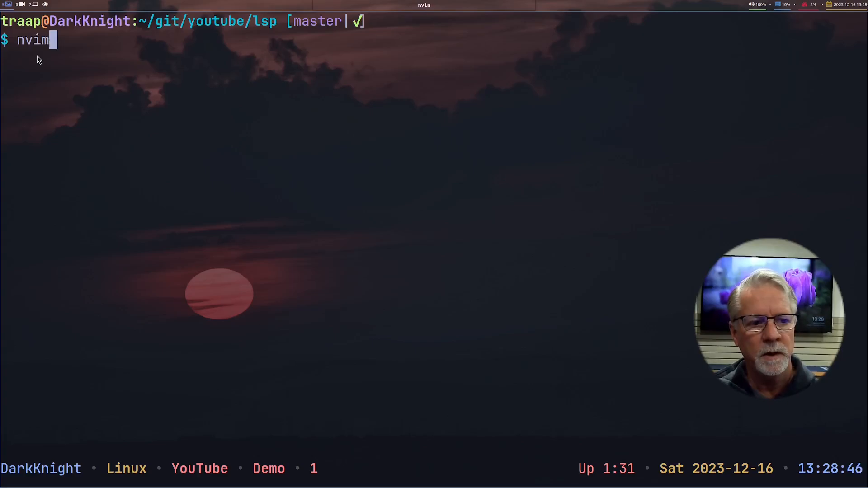
text(-zero)
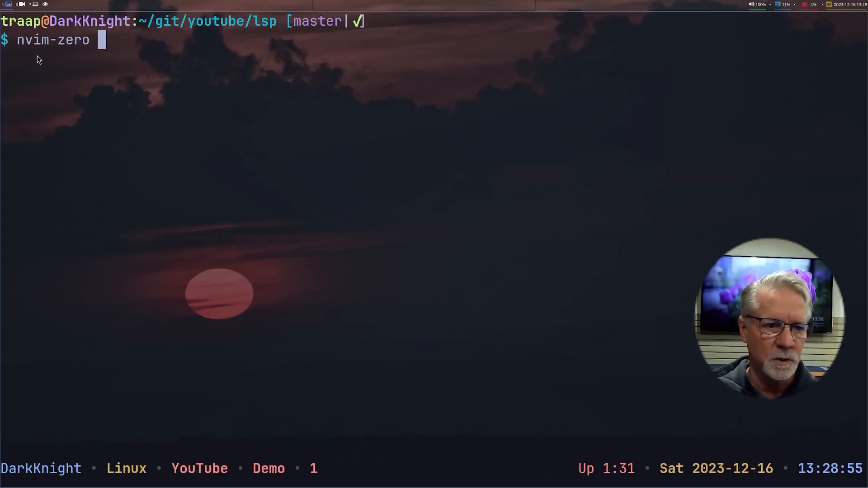
key(Tab)
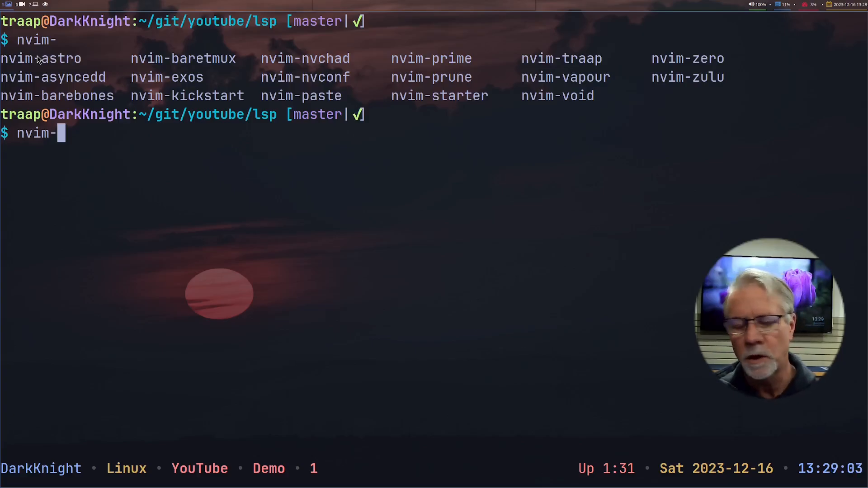
text(zore)
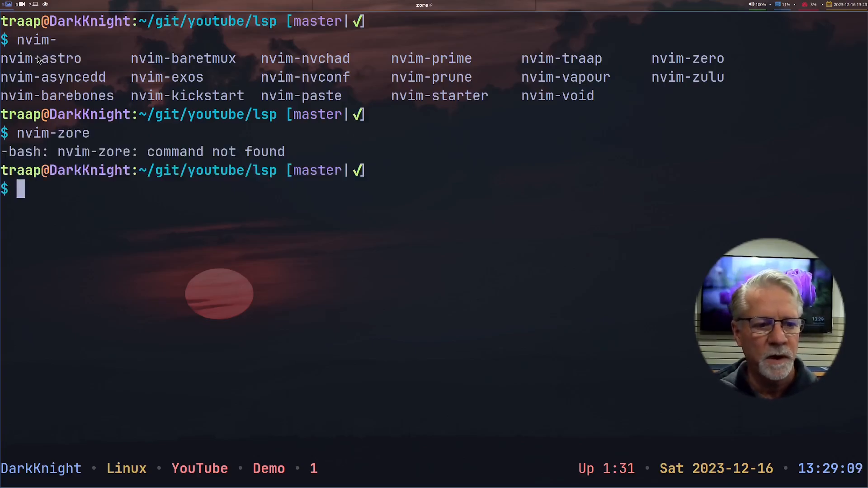
text(nvim-zer)
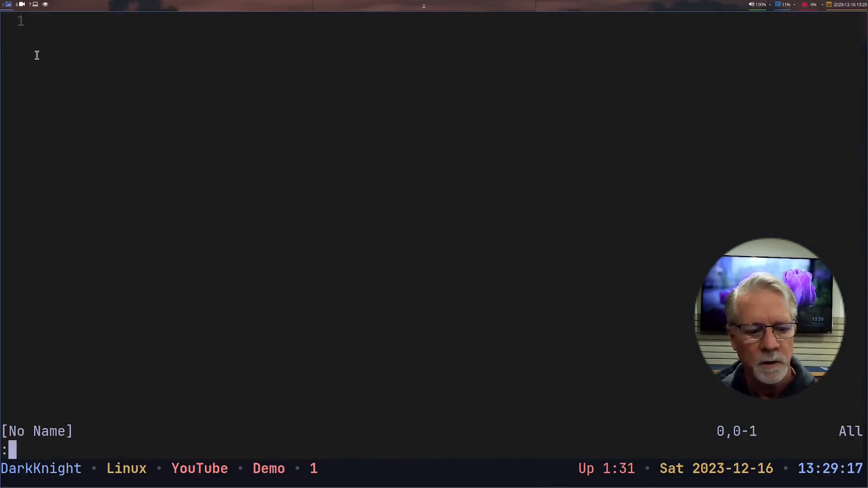
Step: Review the 14 plugins and startup profile in :Lazy, then close the plugin manager
text(:Lazy)
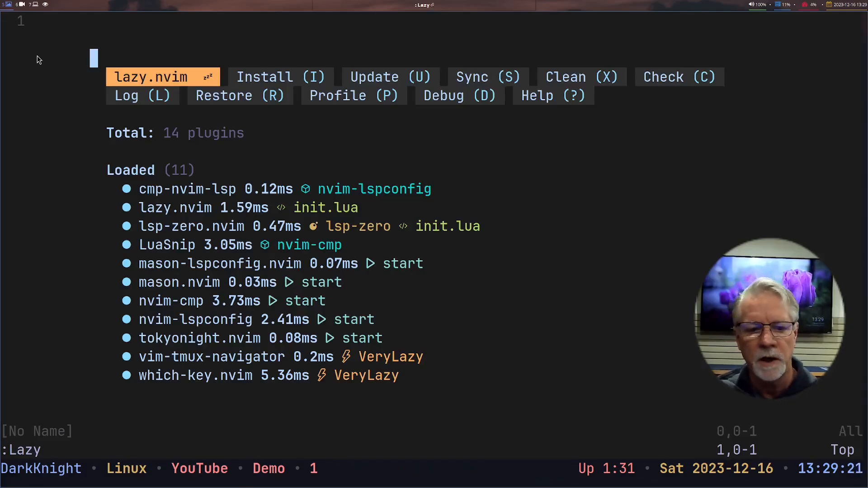
mouse_move(35, 54)
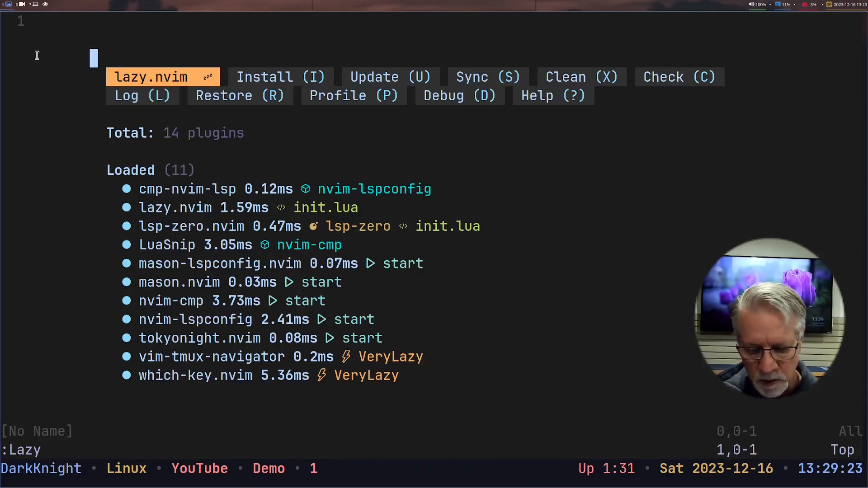
click(353, 96)
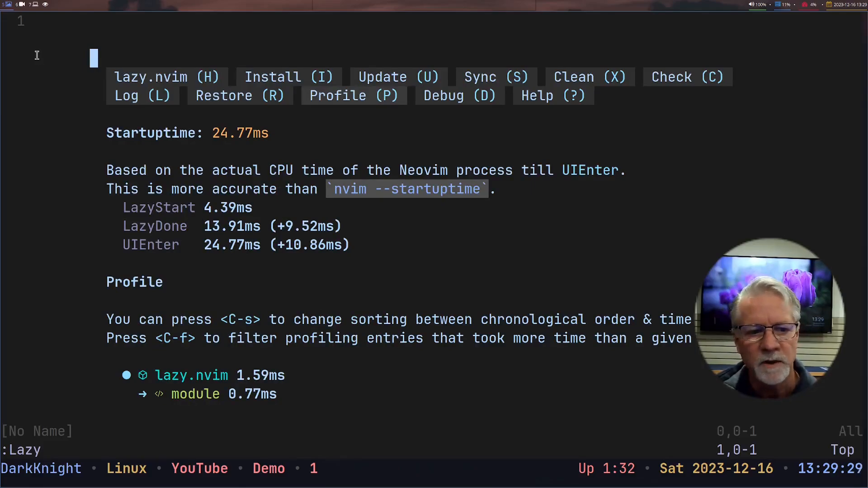
click(163, 77)
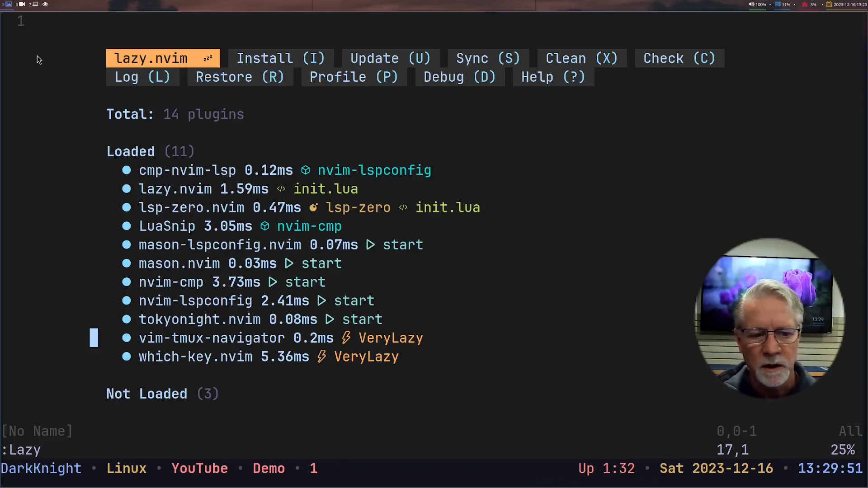
key(q)
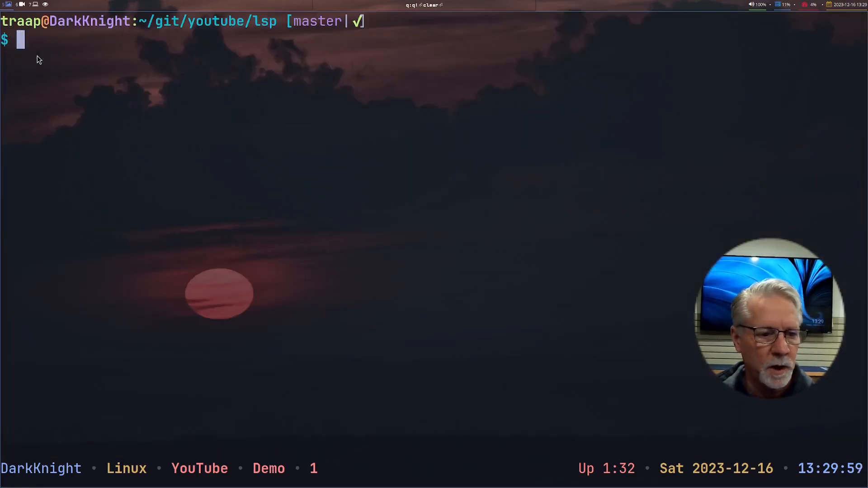
Step: Relaunch nvim-zero after a mistyped attempt and open test.c from the file tree
text(nvim-zoer)
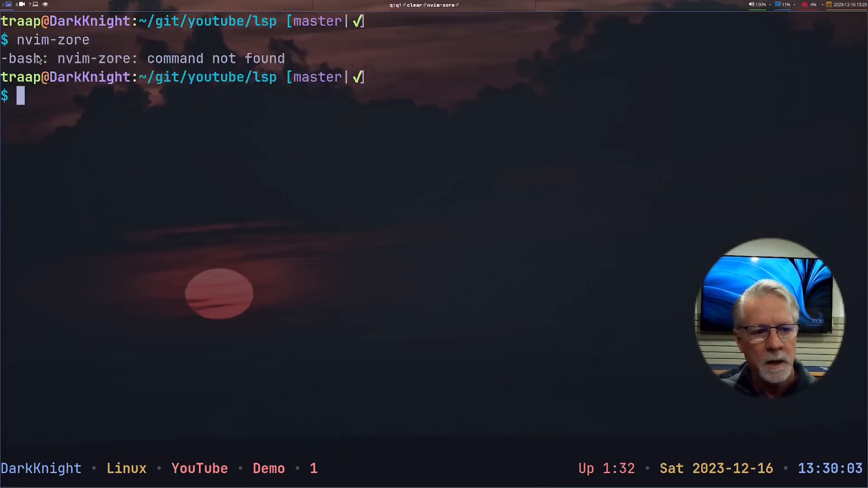
text(n)
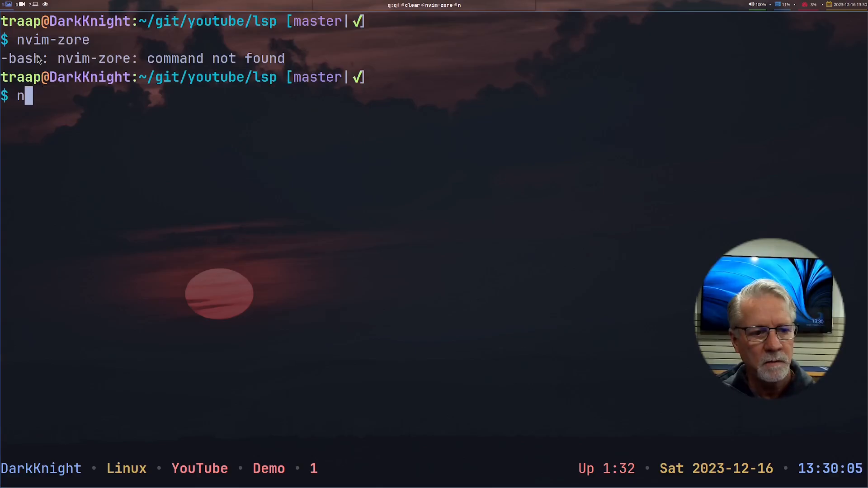
text(vim-zero)
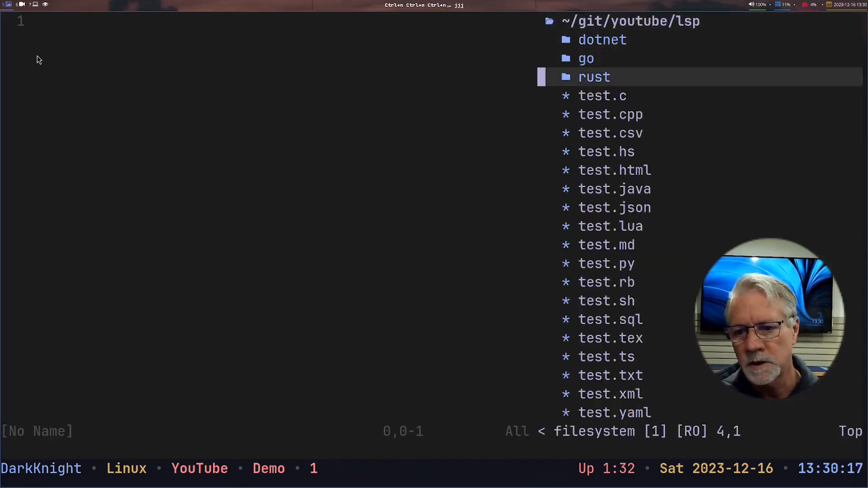
click(602, 96)
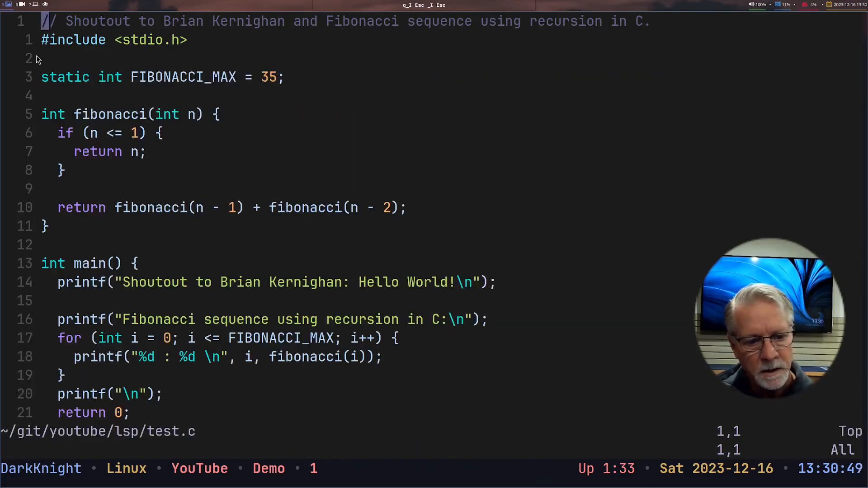
Step: Check :LspInfo for test.c and let Mason install clangd, then close its window
text(:LspInfo)
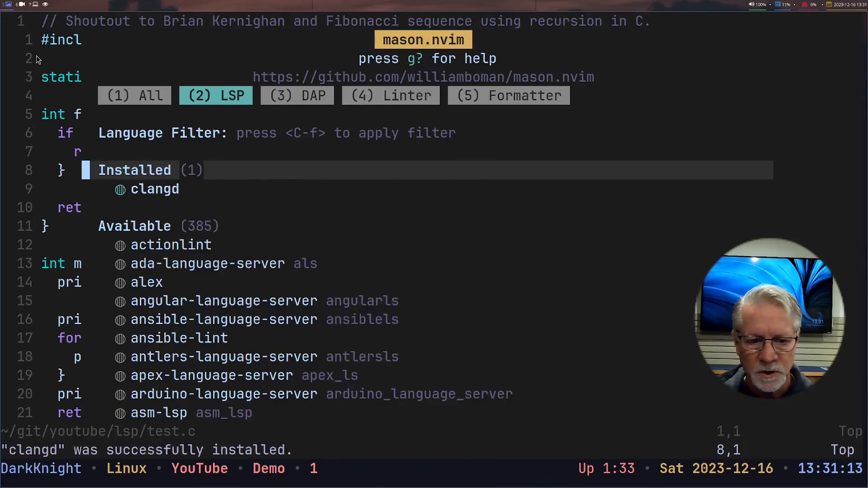
key(q)
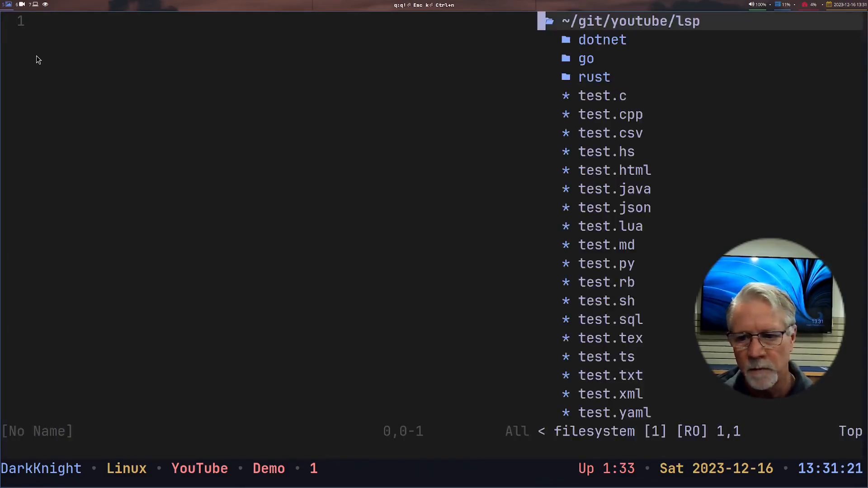
Step: Reopen test.c from Neo-tree and run :LspInfo to show its attached language servers
click(602, 96)
text(:)
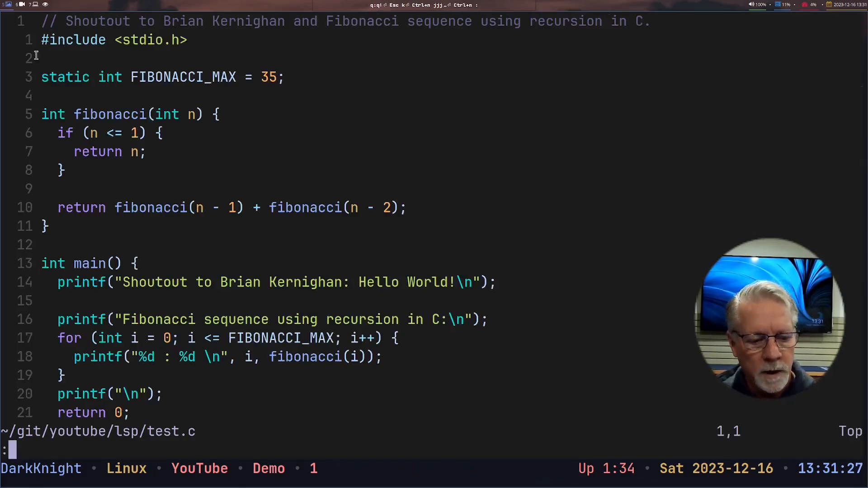
text(Lz)
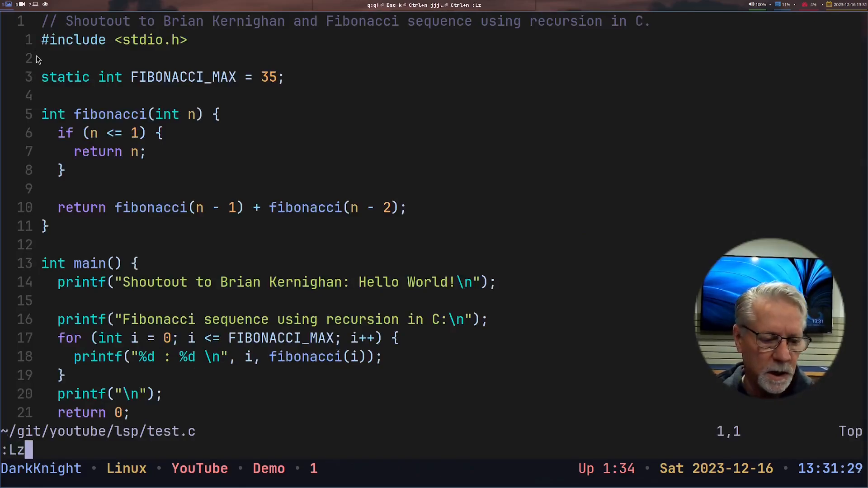
text(spINfo)
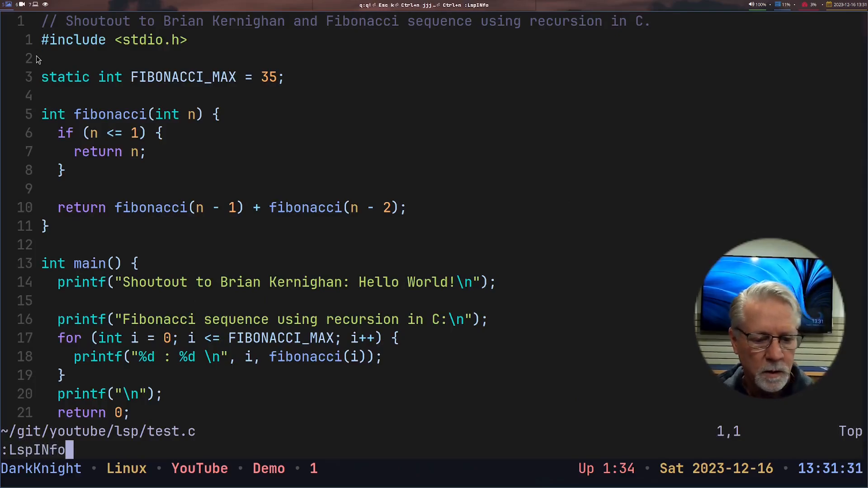
key(Return)
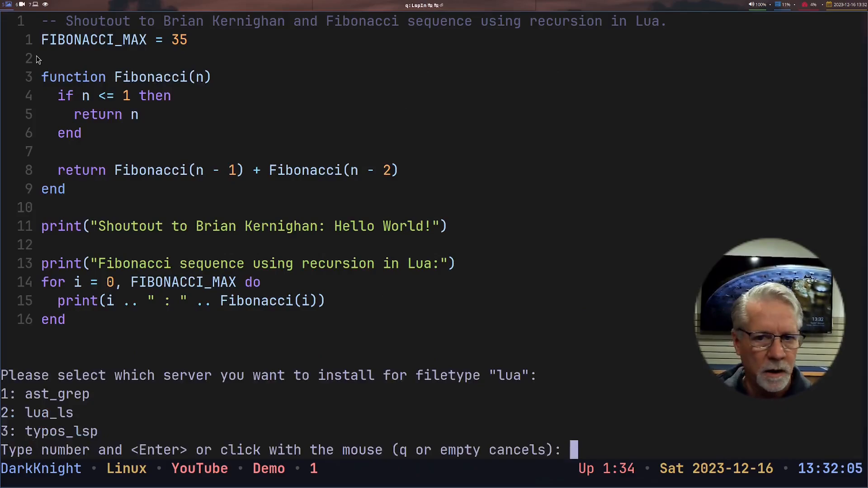
Step: Choose option 2 (lua_ls) for test.lua and let Mason install lua-language-server
text(2)
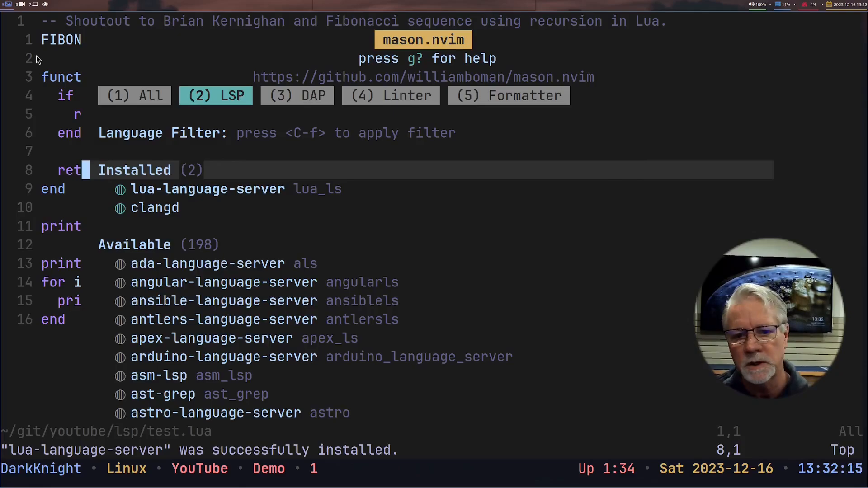
key(Escape)
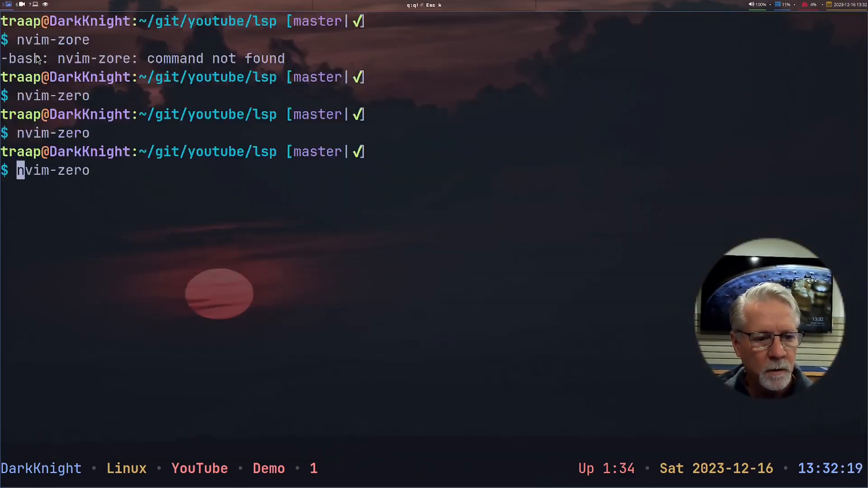
Step: Launch nvim-zero and open test.lua from the Neo-tree file list
key(Enter)
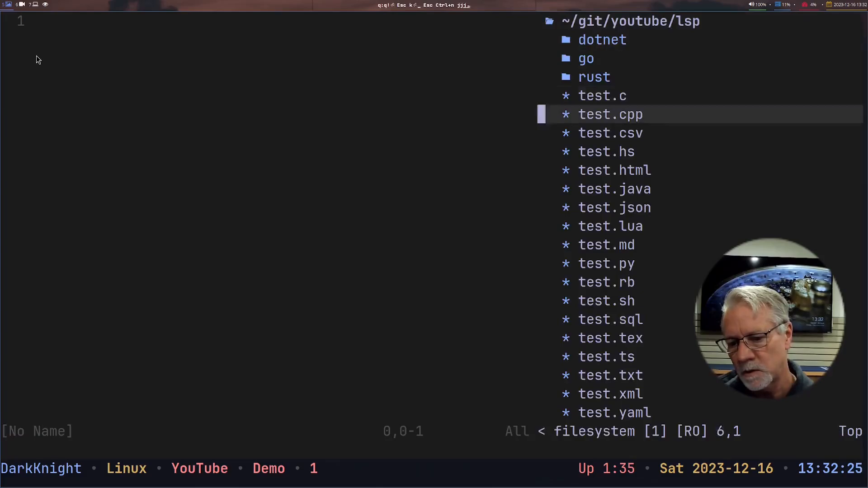
key(j)
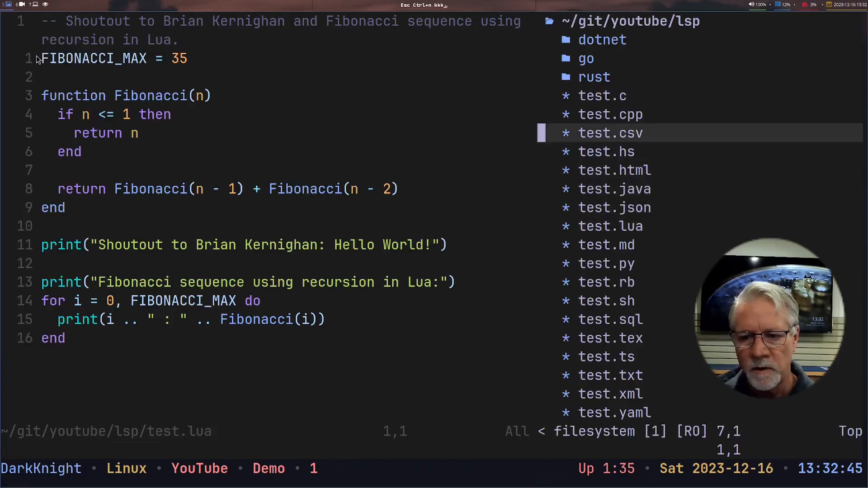
click(602, 95)
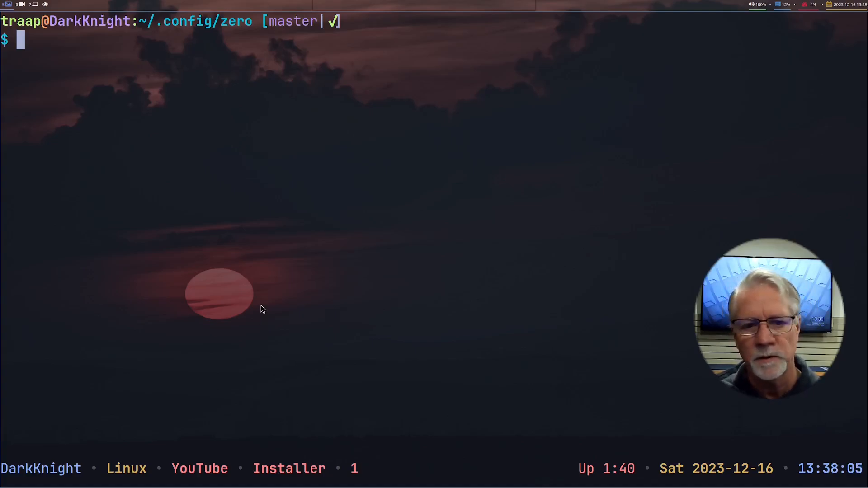
Step: Run nvim-zero from ~/.config/zero to open Neovim on an empty buffer
text(n)
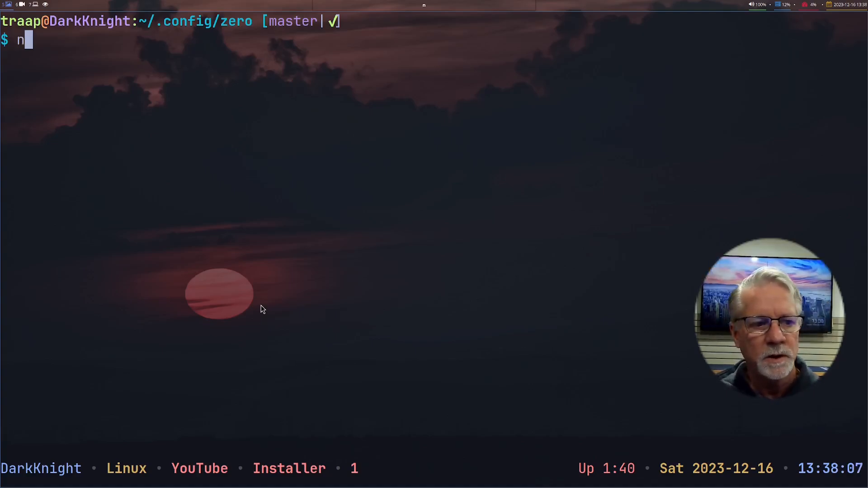
text(im)
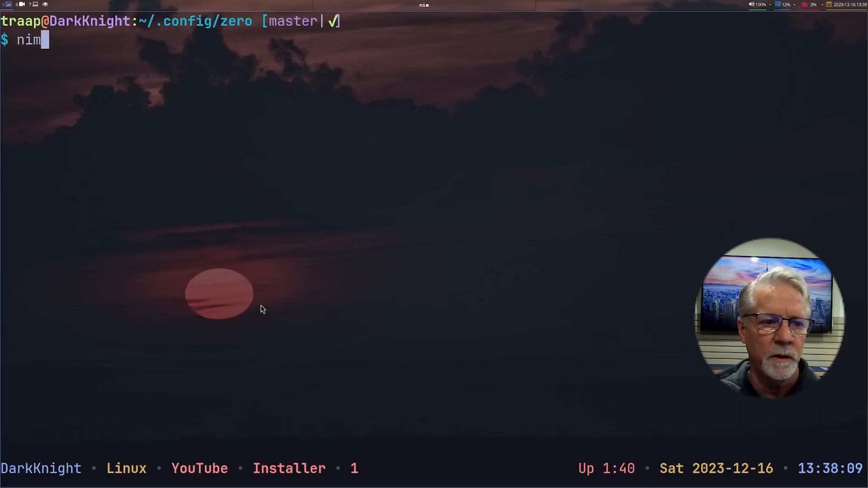
text(vim-)
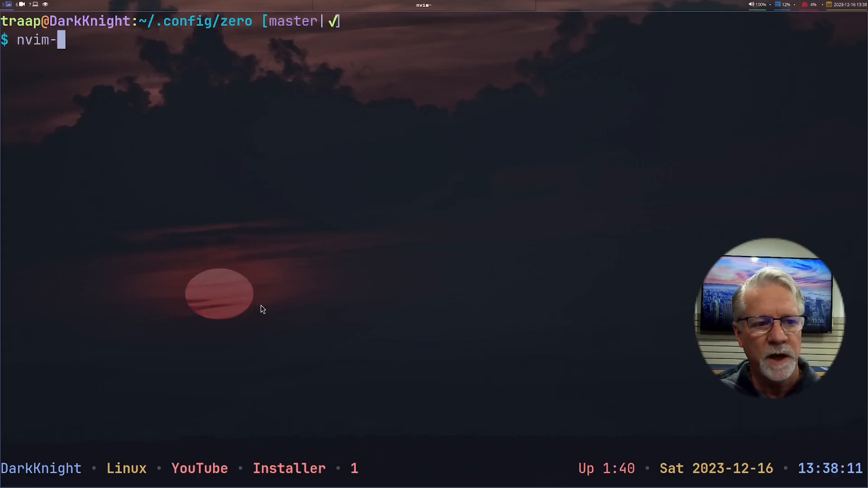
key(Enter)
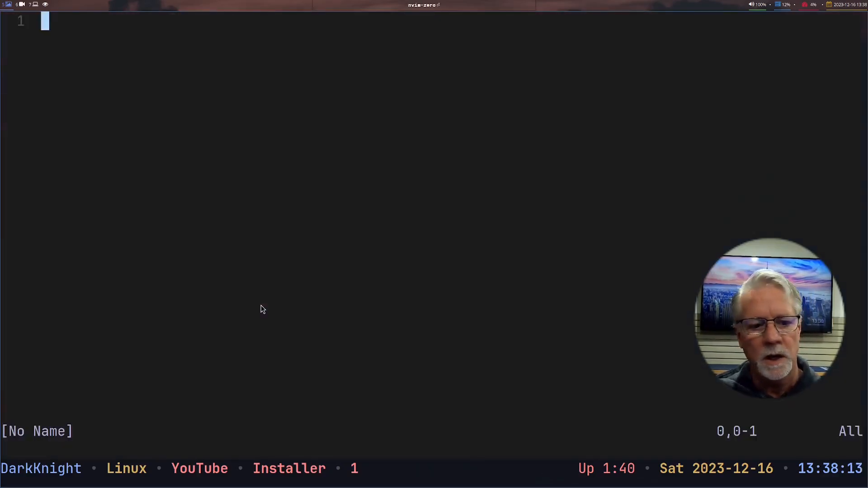
Step: Edit init.lua and scroll through the lazy.nvim bootstrap, vim.opt settings and lazy setup block
text(:e)
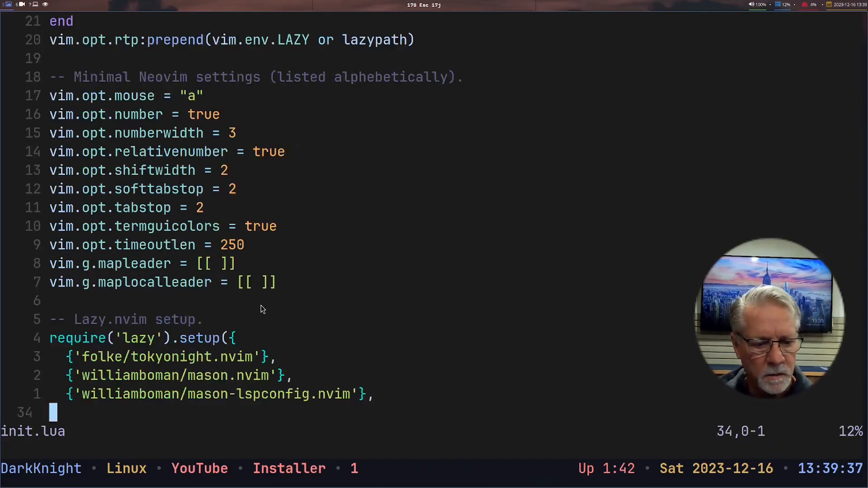
scroll(down, 3)
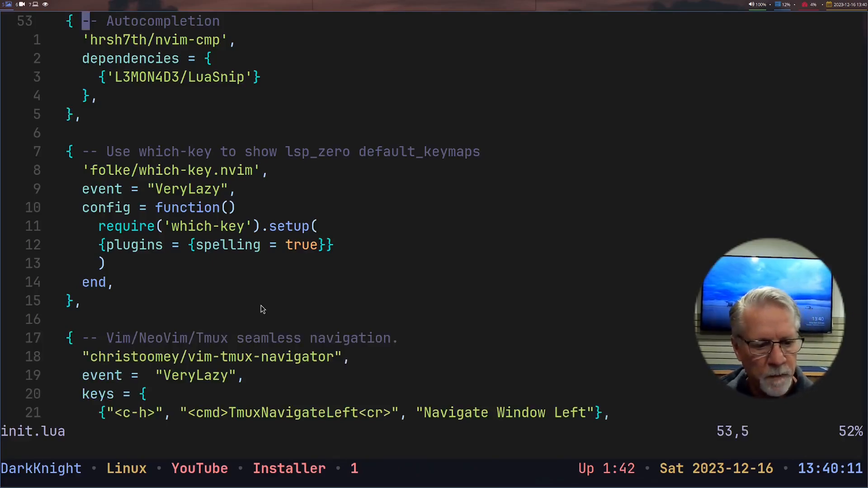
Step: Scroll past nvim-cmp and which-key to the vim-tmux-navigator and neo-tree specs
scroll(down, 3)
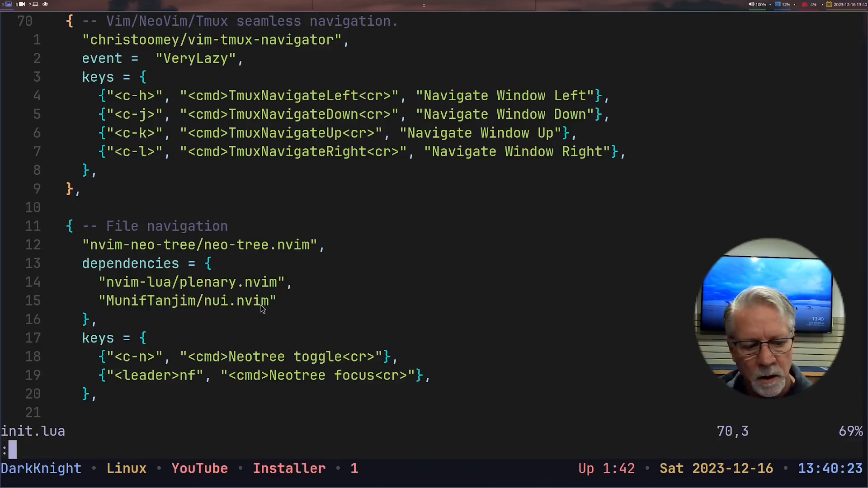
Step: Create a :vs split, move between editor and terminal panes, then reach the neo-tree opts
text(:vs)
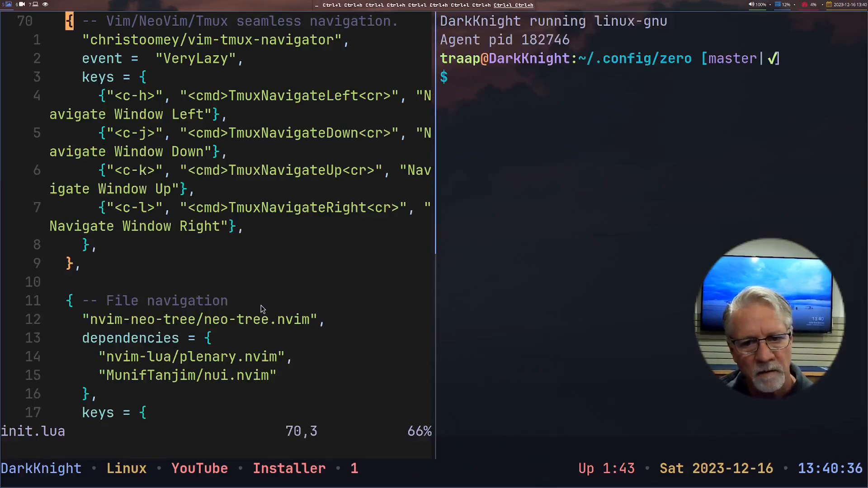
text(exzi)
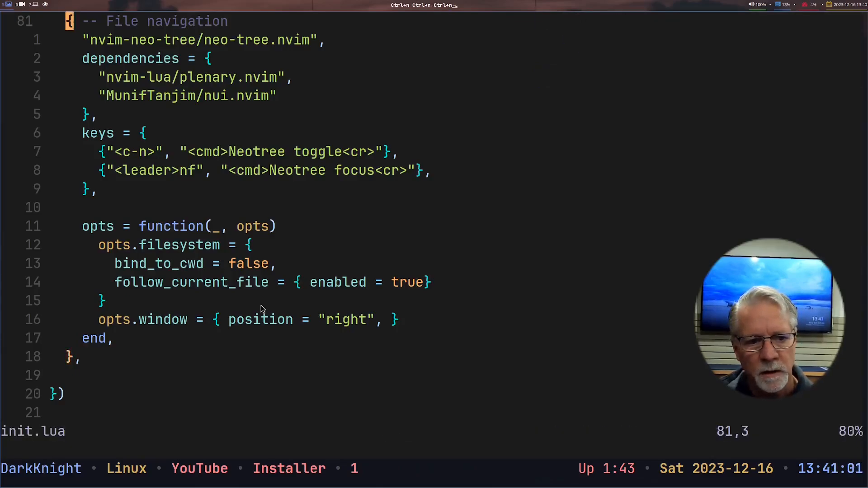
key(Ctrl-n)
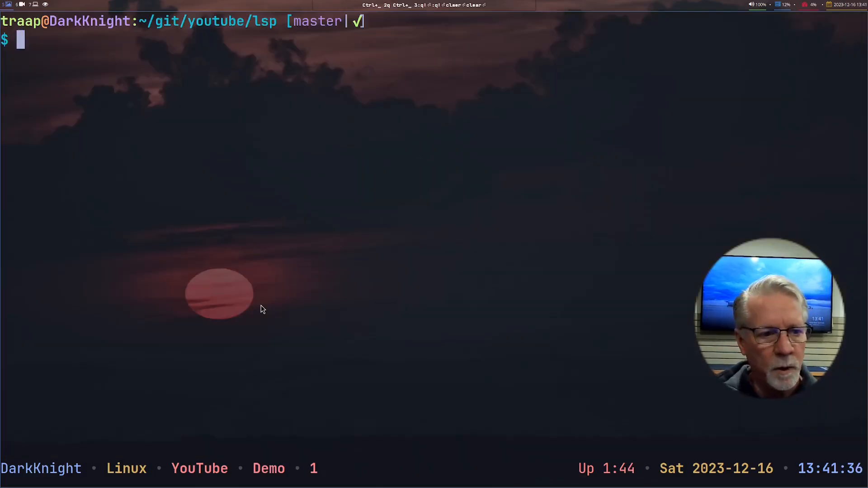
Step: Launch nvim-zero in the lsp folder and edit test.rb
text(nvim-zero)
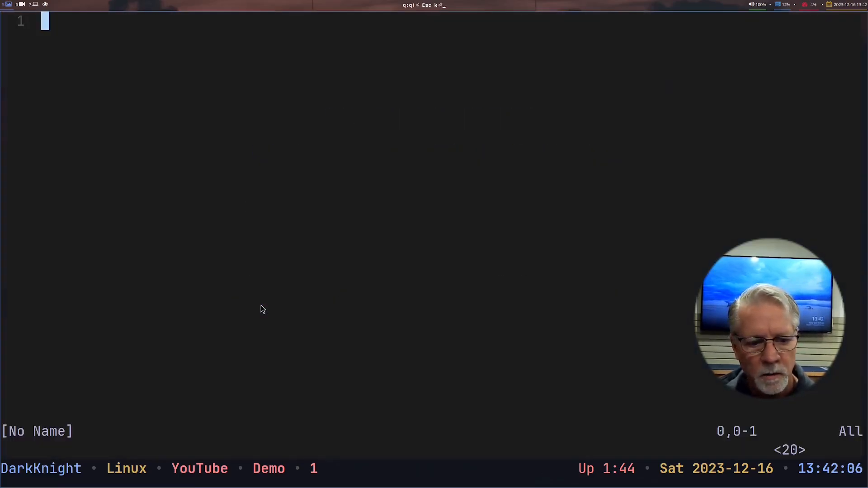
text(:e)
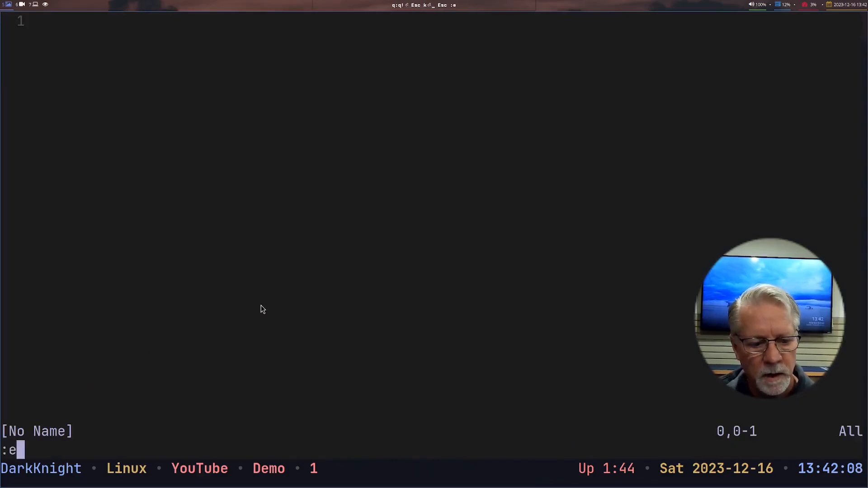
text(test.rb)
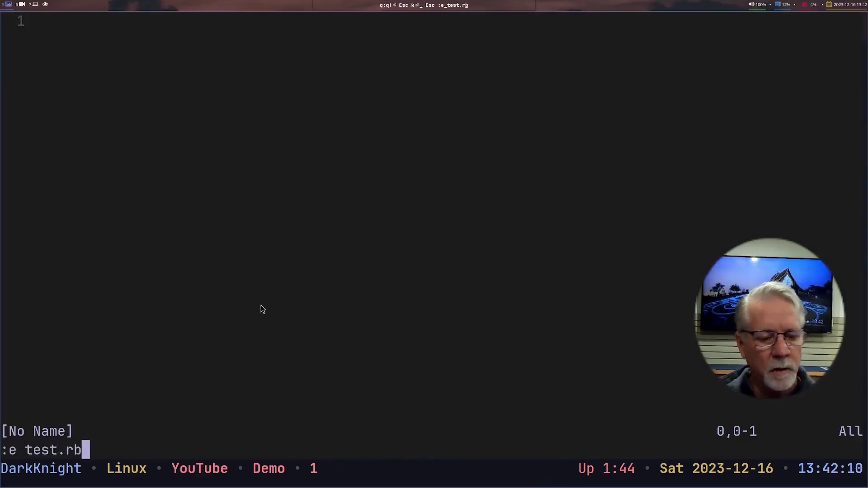